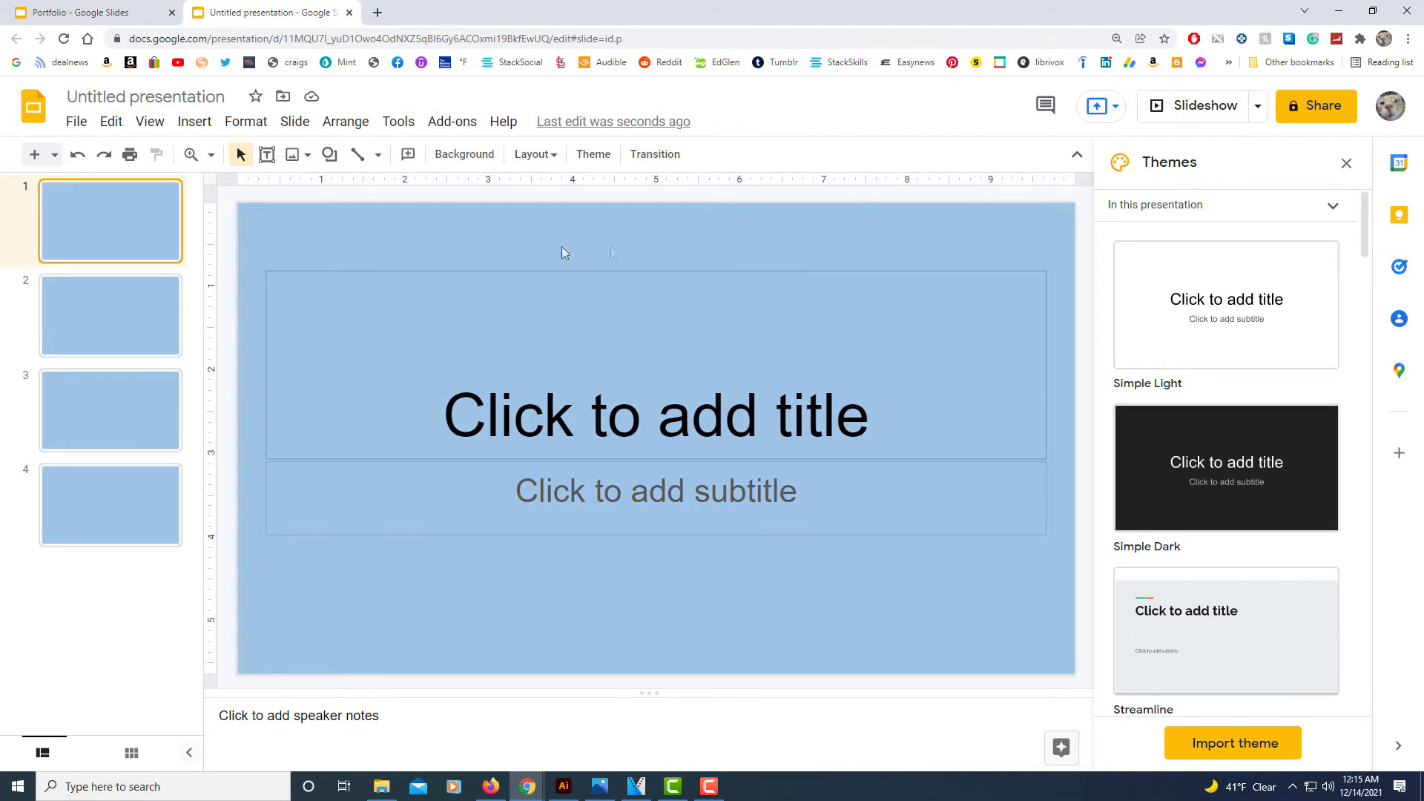
pyautogui.moveTo(932, 572)
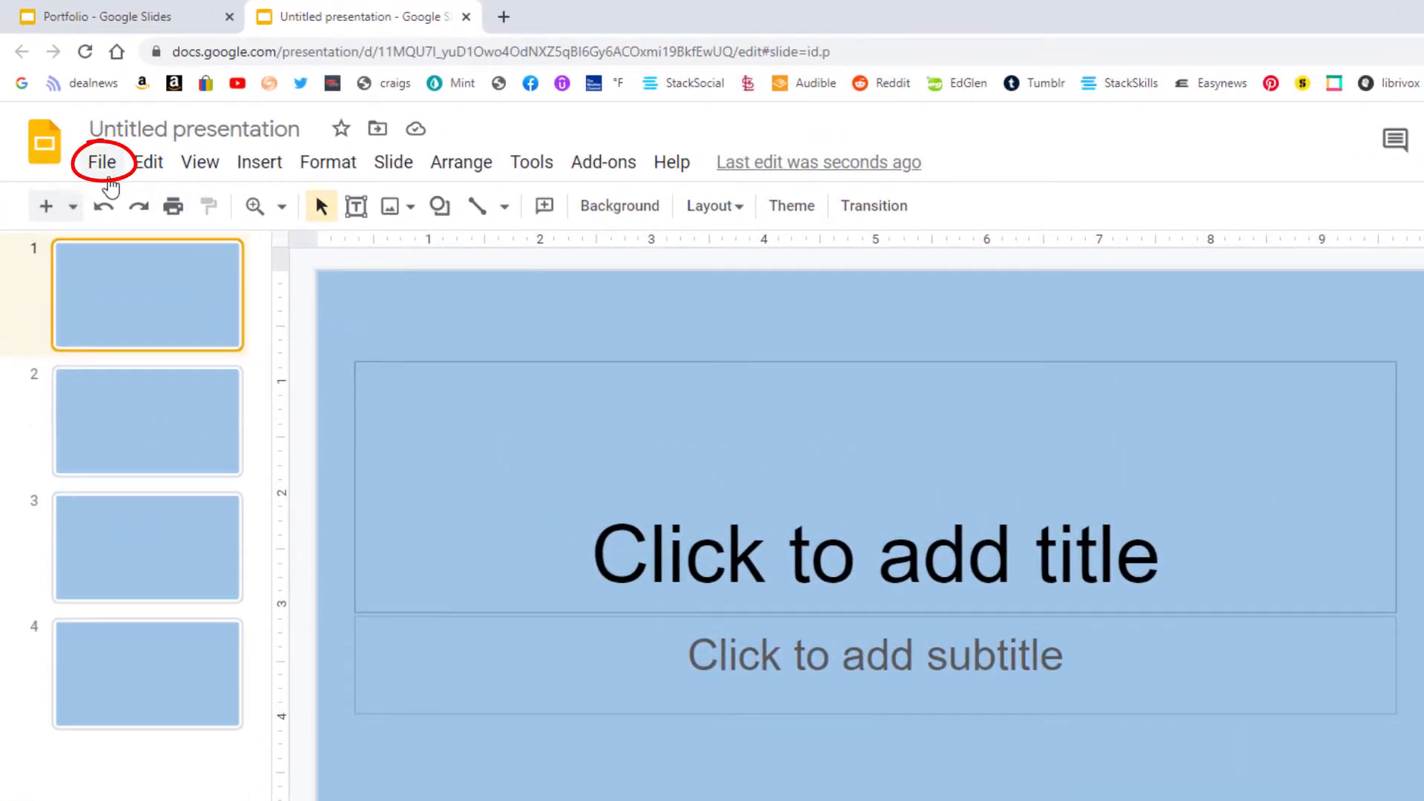
# Step: Bring up Page setup from the File menu, showing the current Widescreen 16:9 size
pyautogui.click(101, 162)
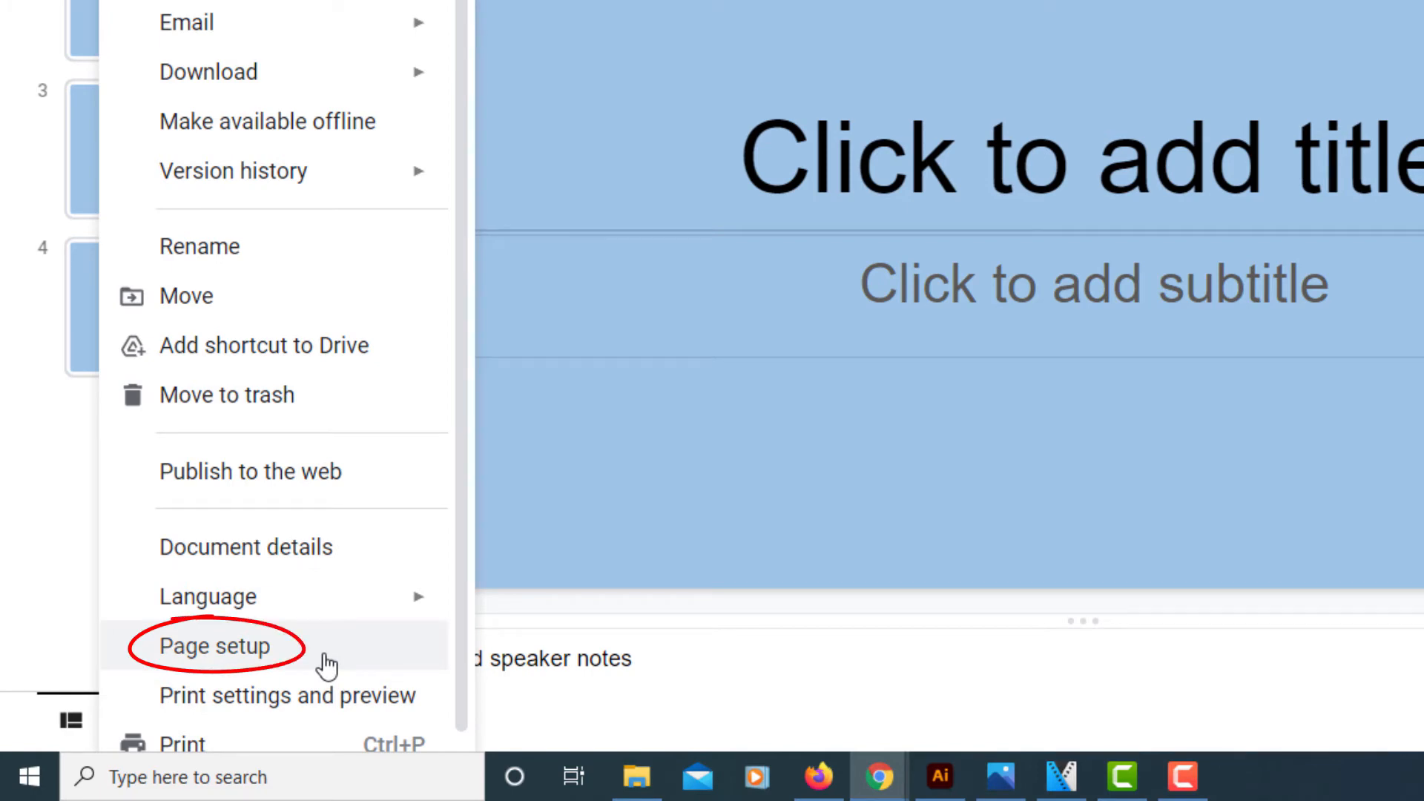
pyautogui.click(214, 646)
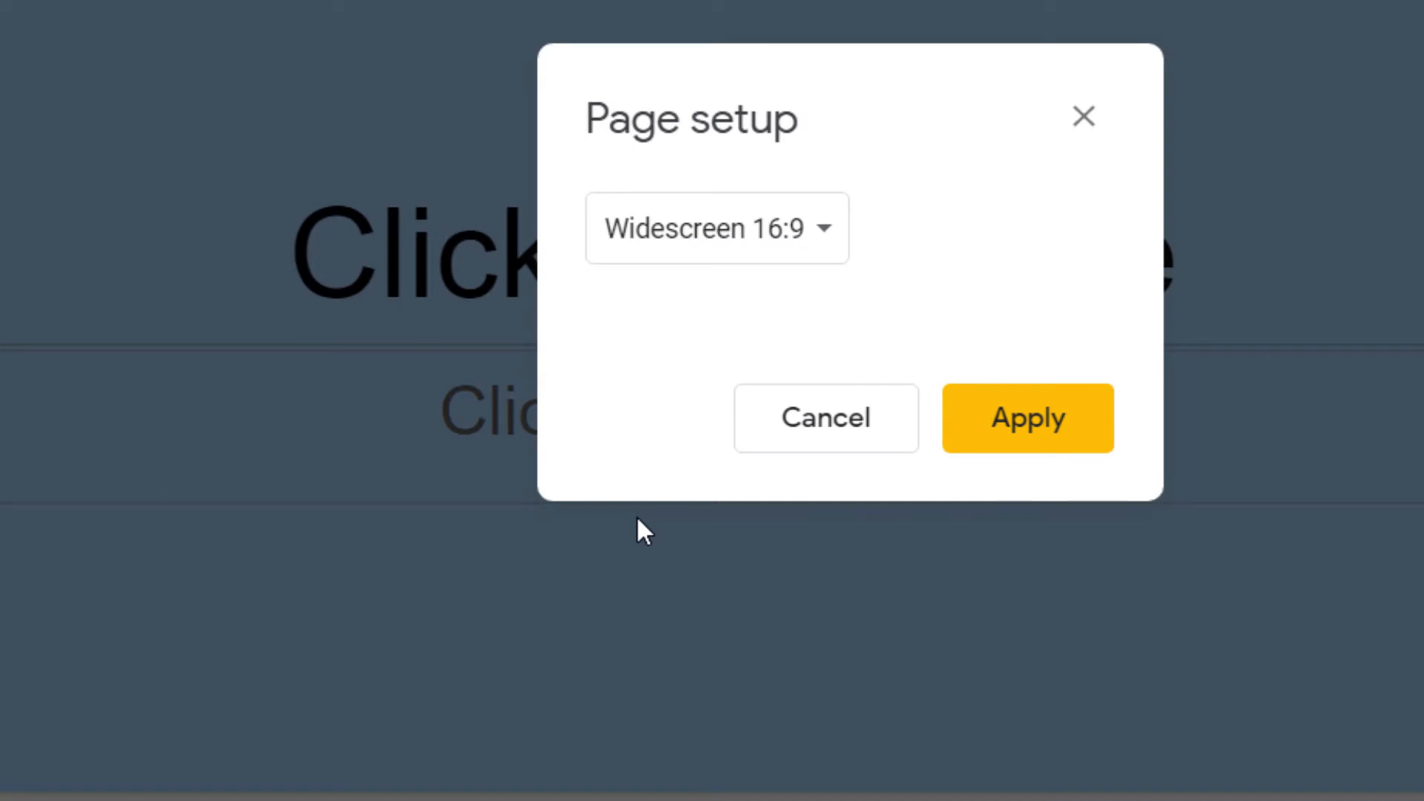
pyautogui.moveTo(854, 304)
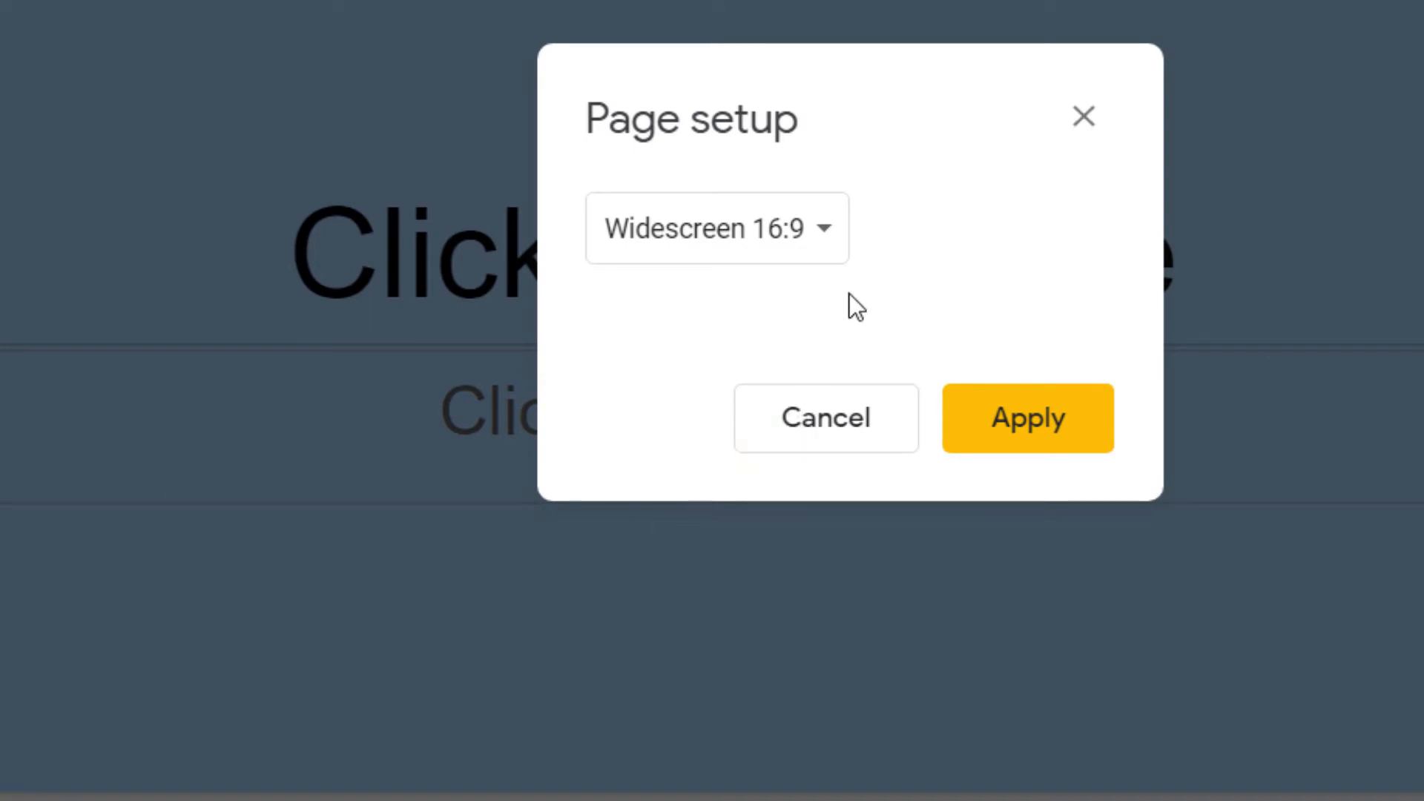
pyautogui.moveTo(825, 241)
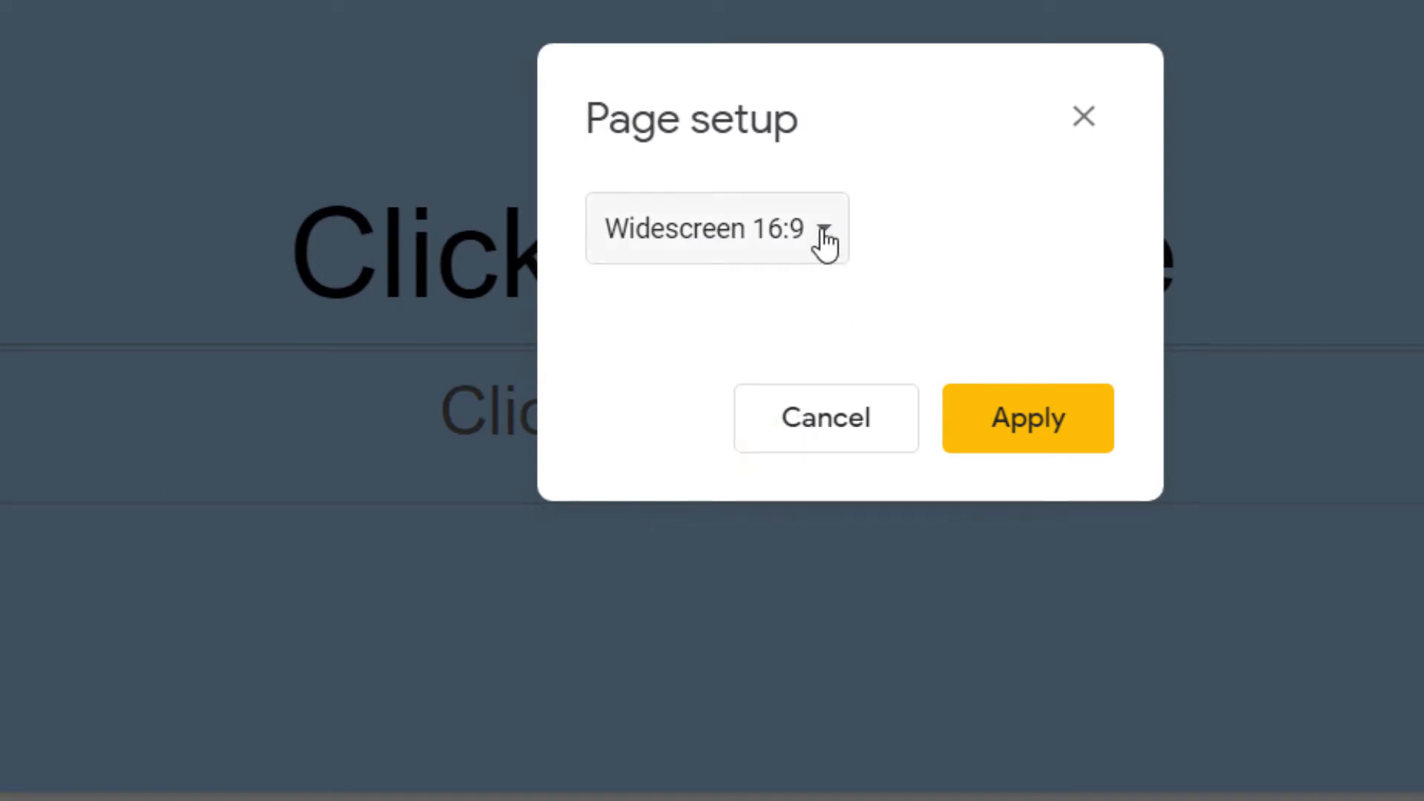
# Step: Change the slide size preset from Widescreen 16:9 to Custom, showing 10 × 5.63 inches
pyautogui.click(714, 228)
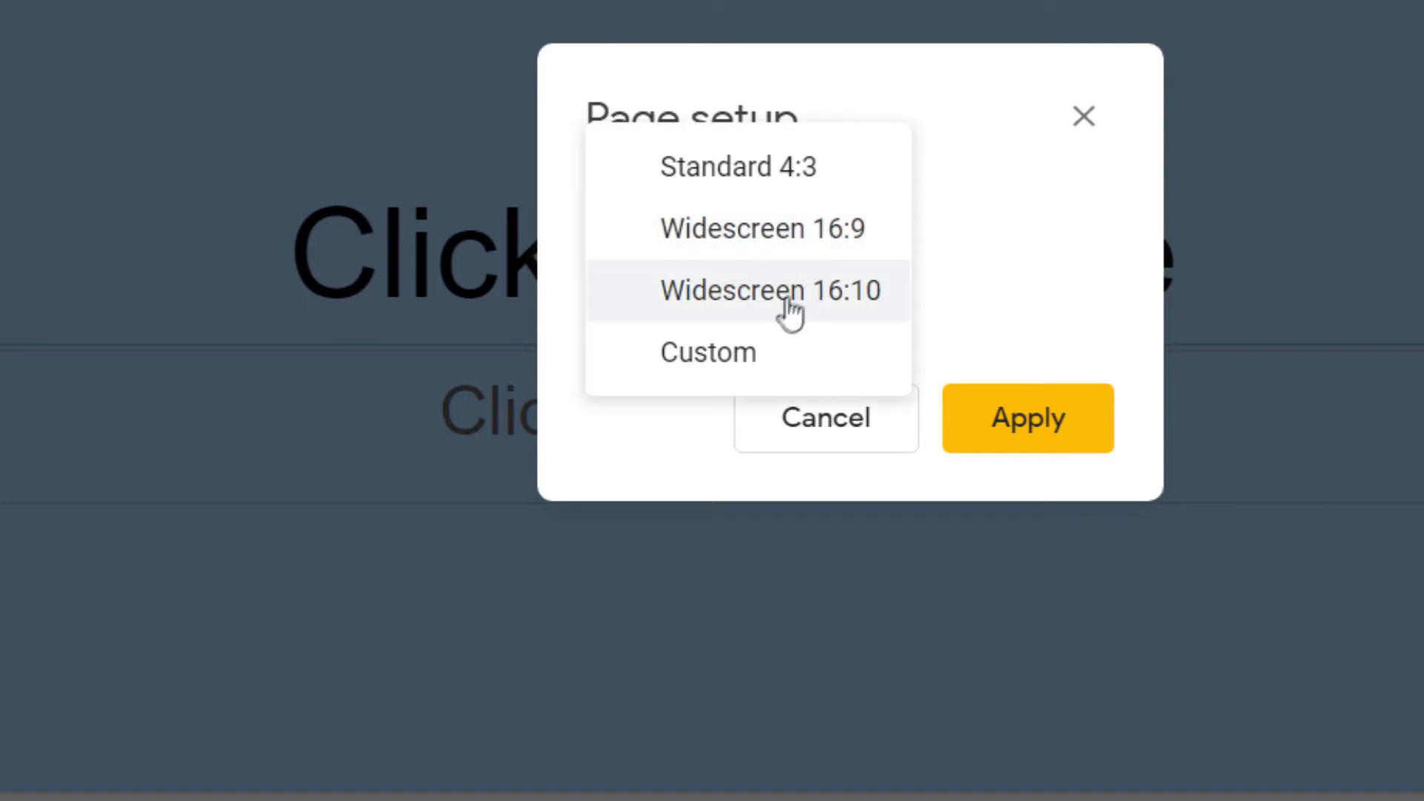
pyautogui.moveTo(717, 291)
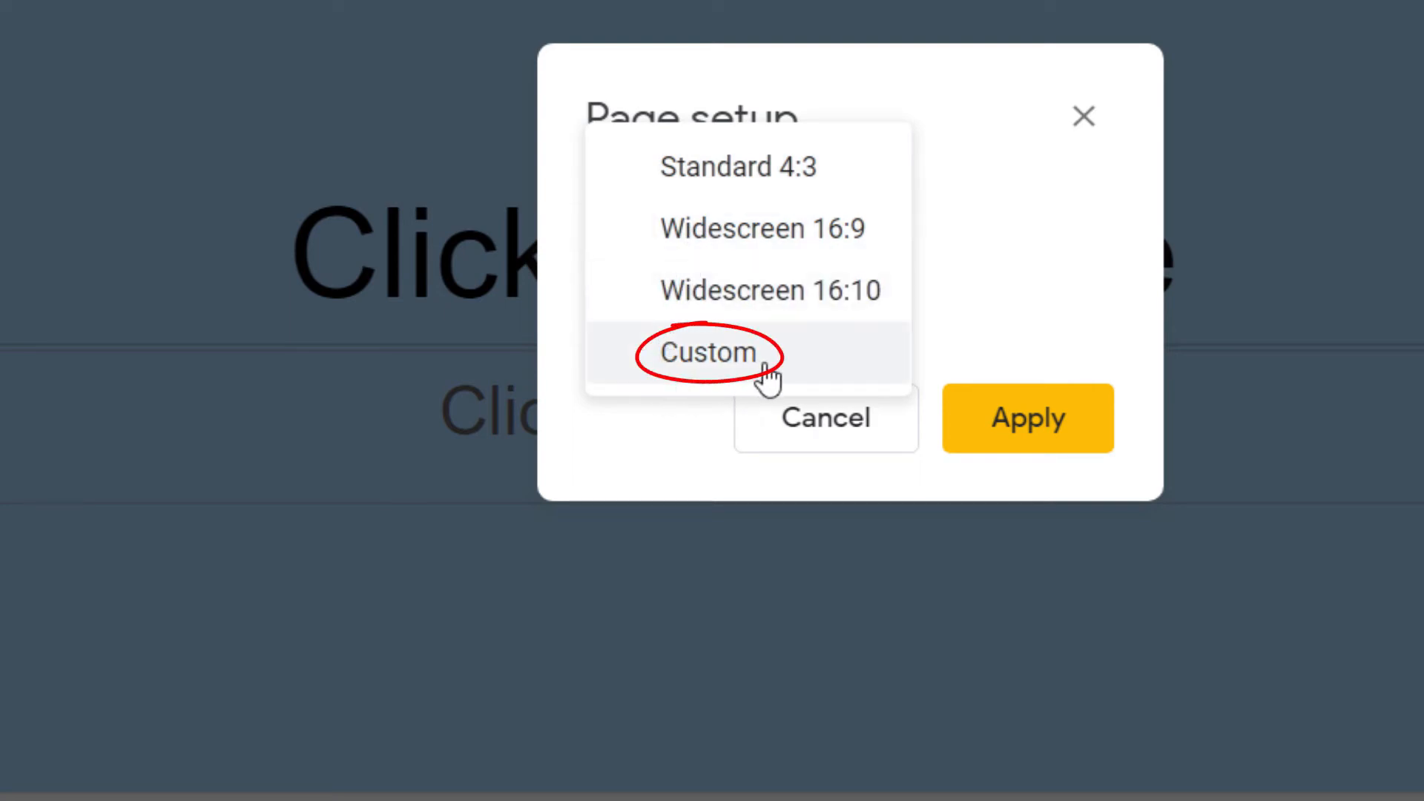
pyautogui.click(708, 352)
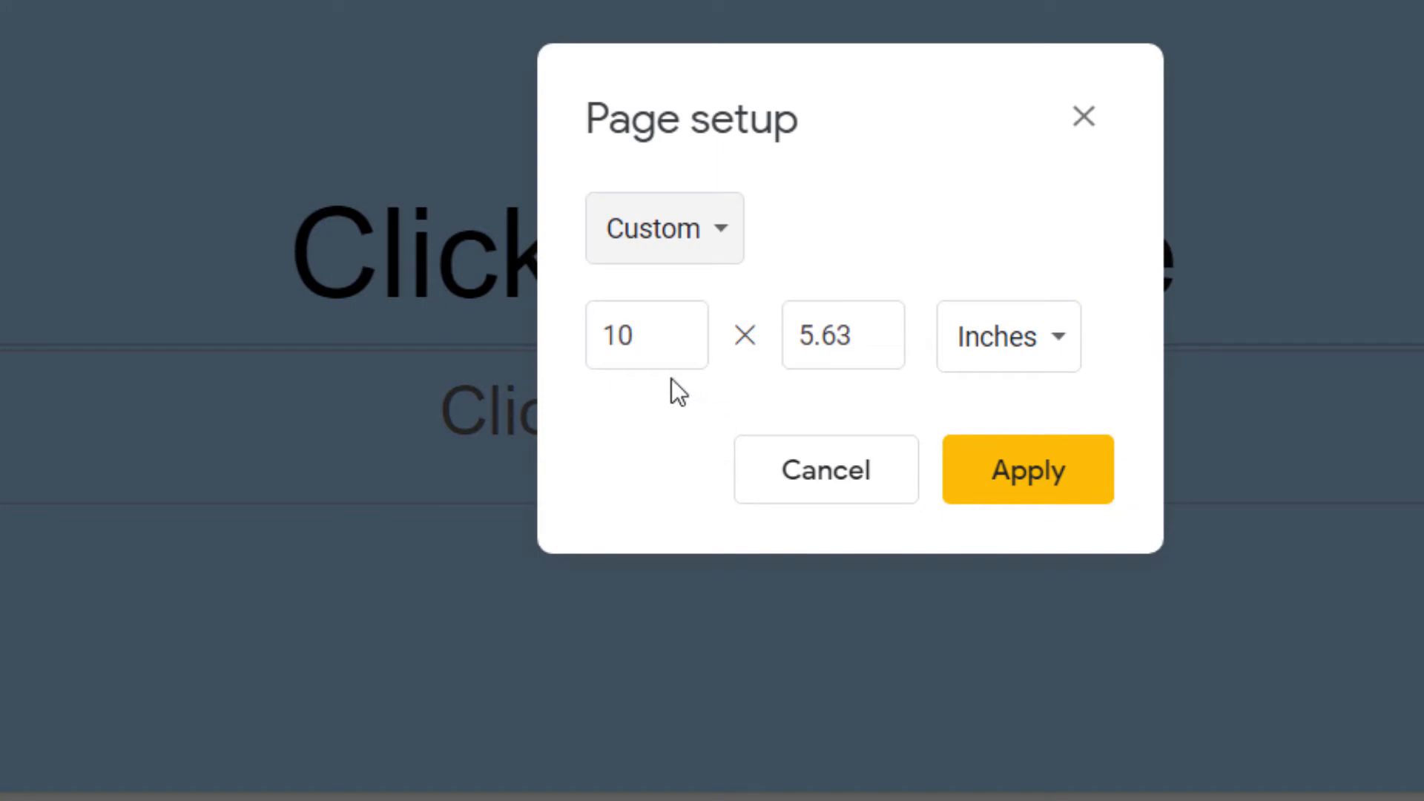
# Step: Enter width 8.5 and height 11, keep Inches, and apply to all slides
pyautogui.click(647, 335)
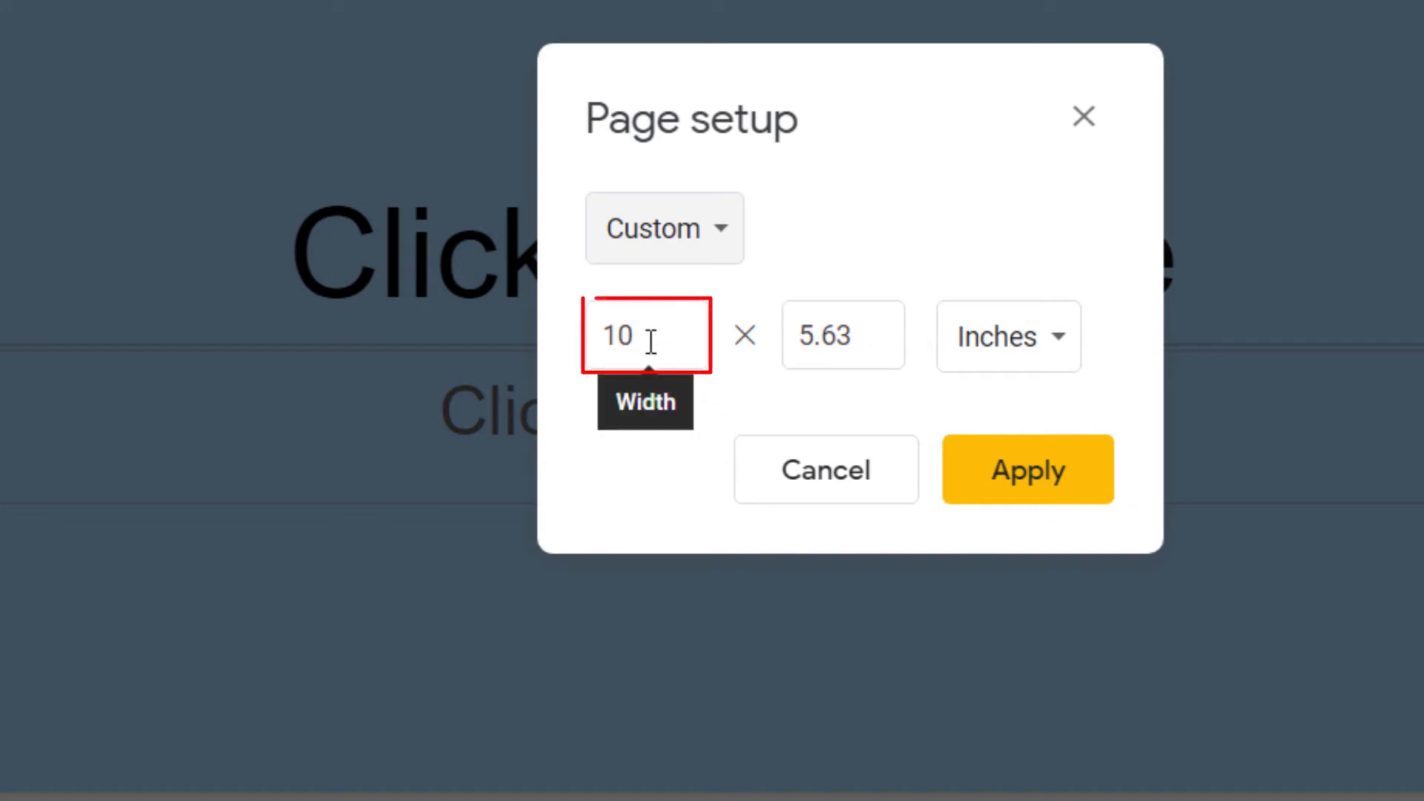
pyautogui.click(645, 334)
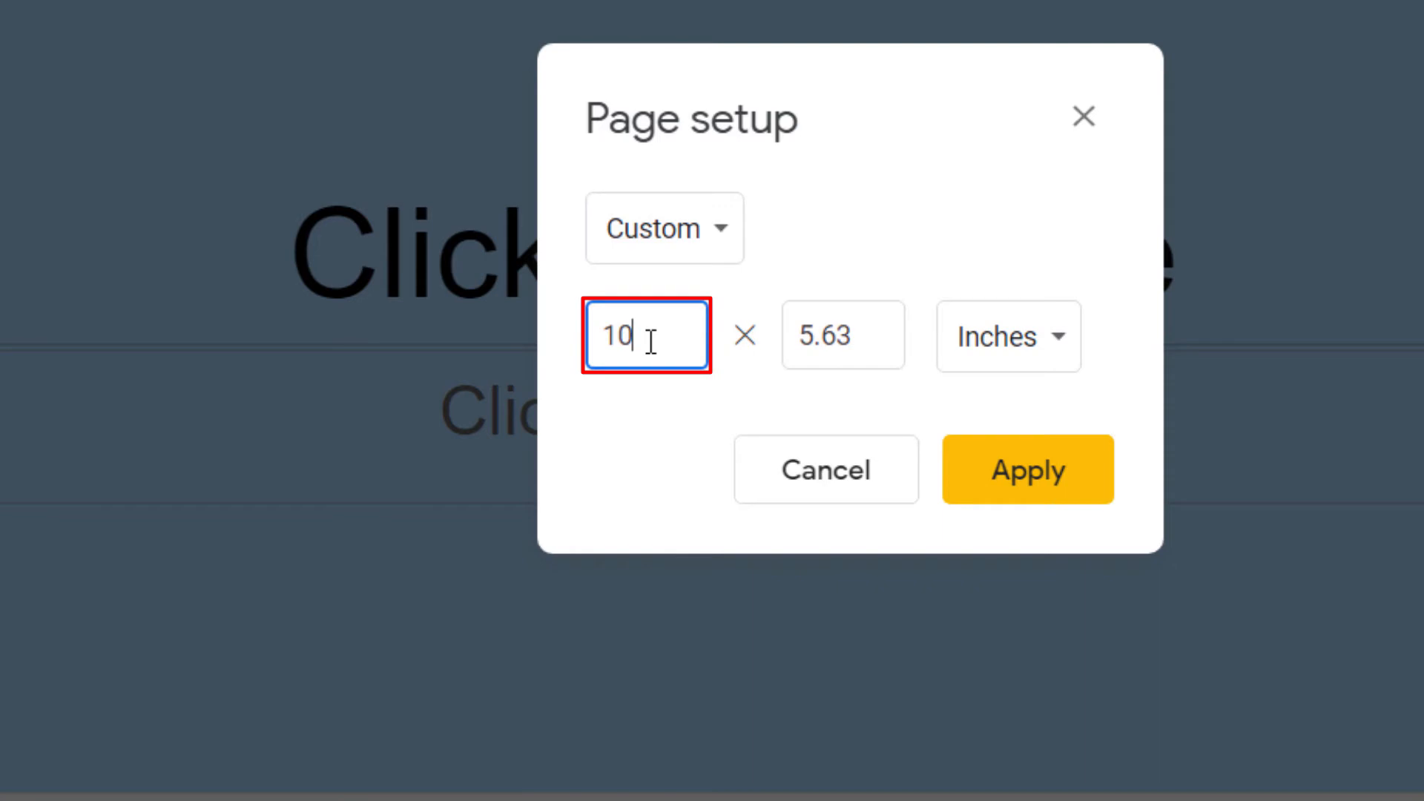
pyautogui.write('8.5')
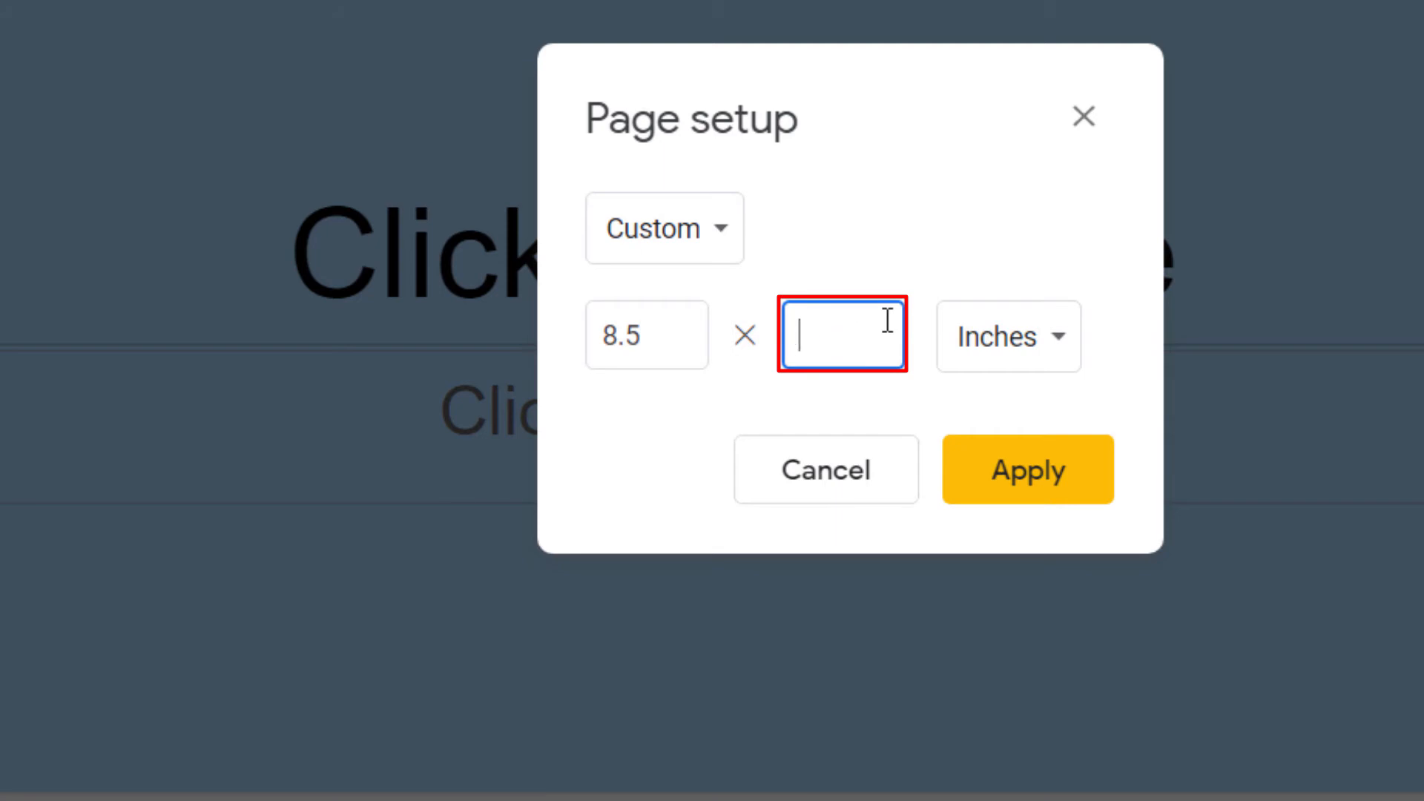
pyautogui.write('11')
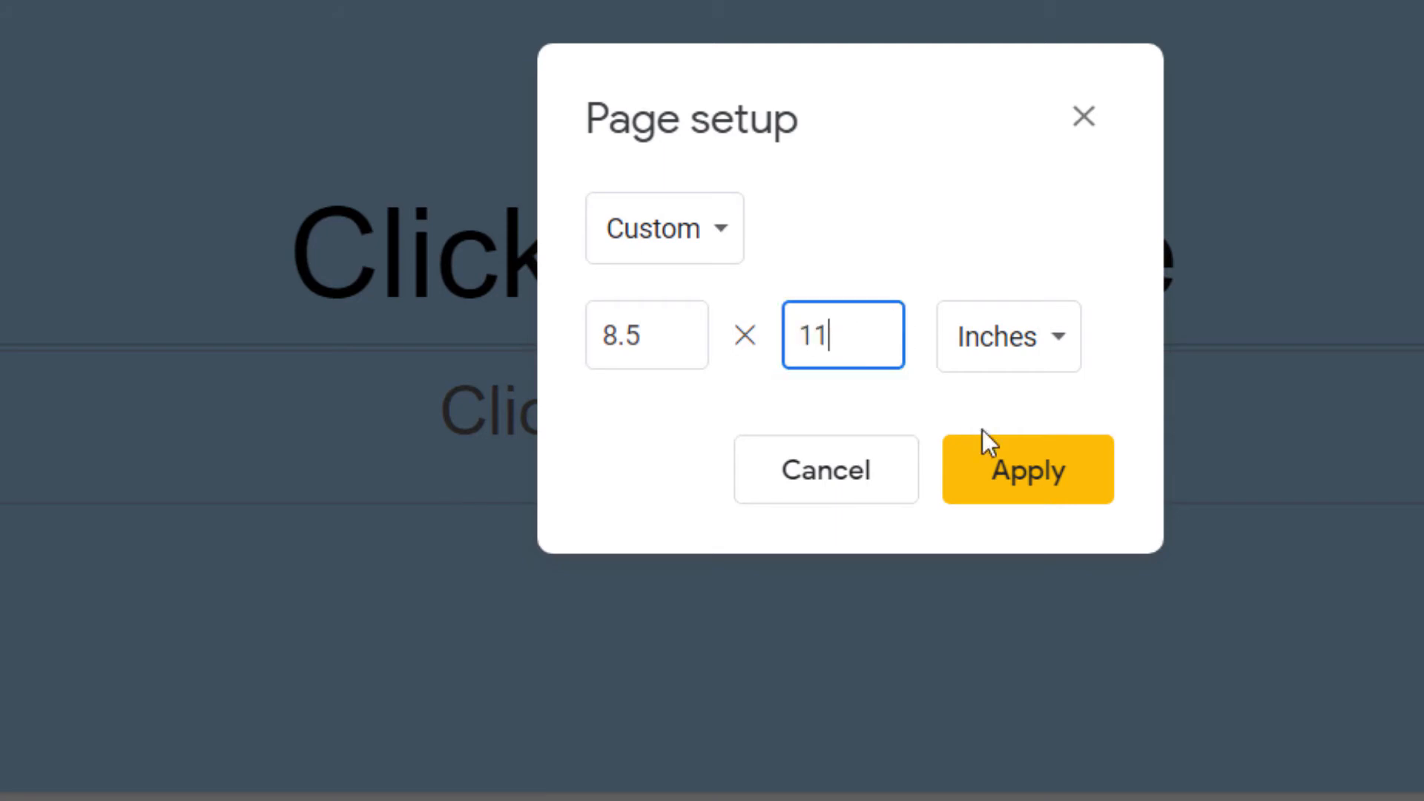
pyautogui.click(1007, 336)
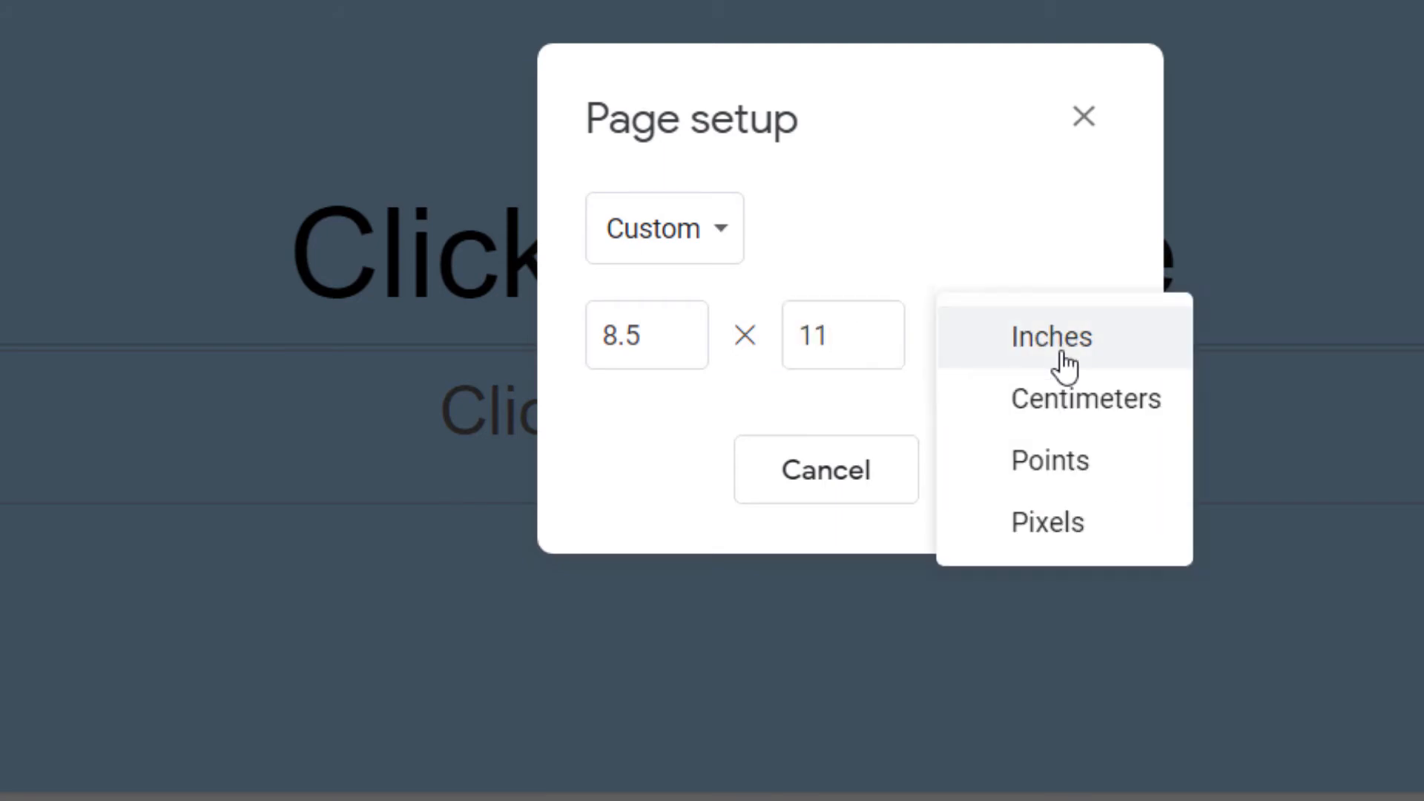
pyautogui.moveTo(1048, 522)
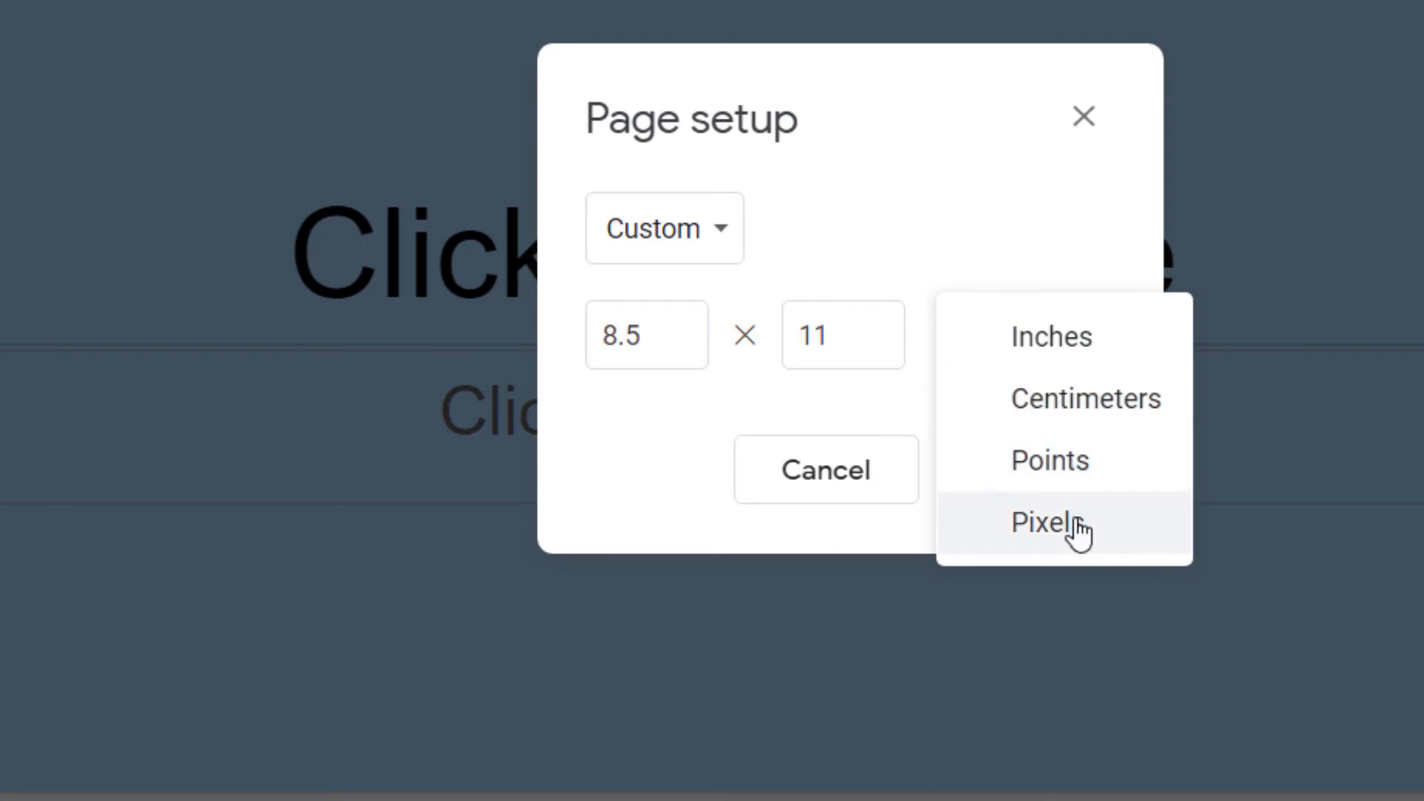
pyautogui.click(1052, 337)
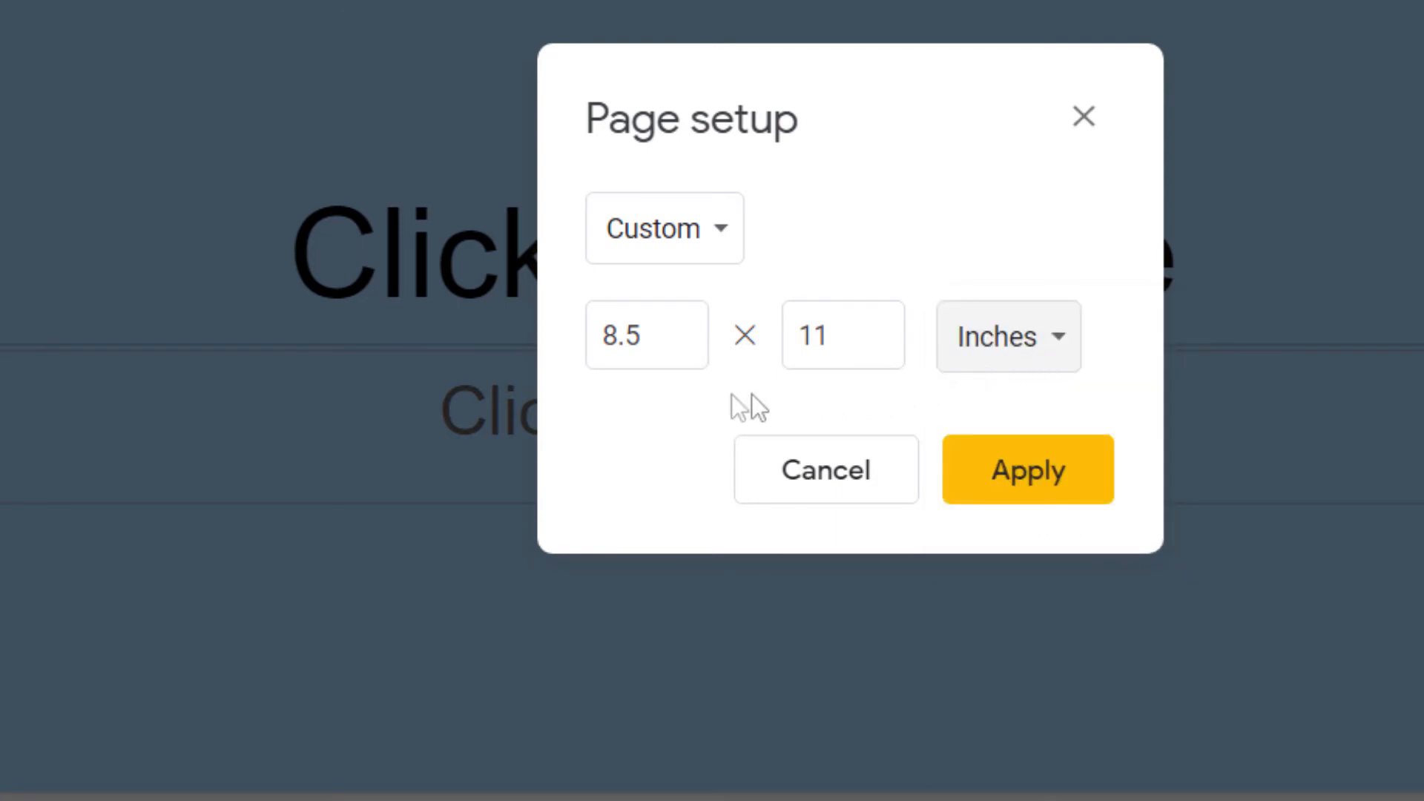
pyautogui.moveTo(768, 400)
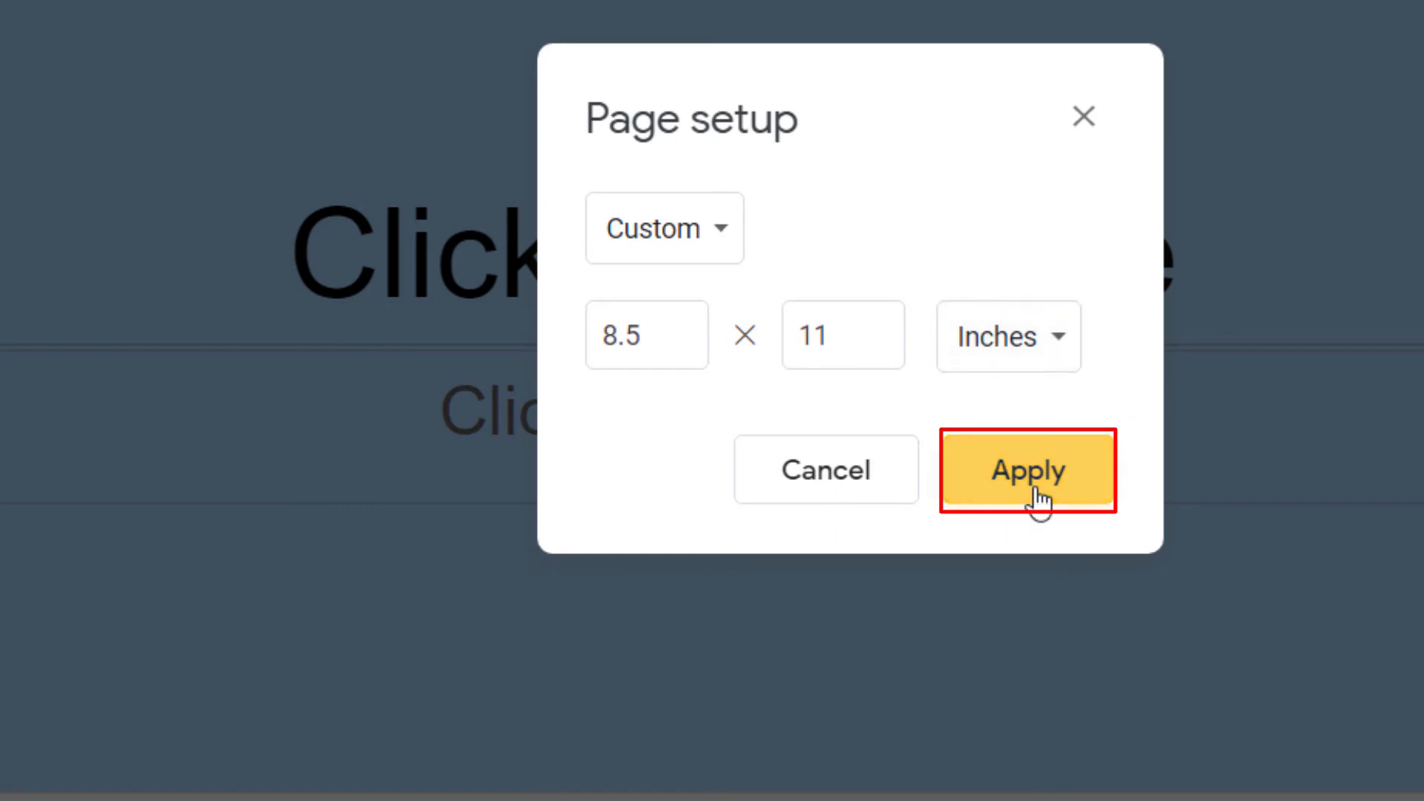
pyautogui.click(1027, 470)
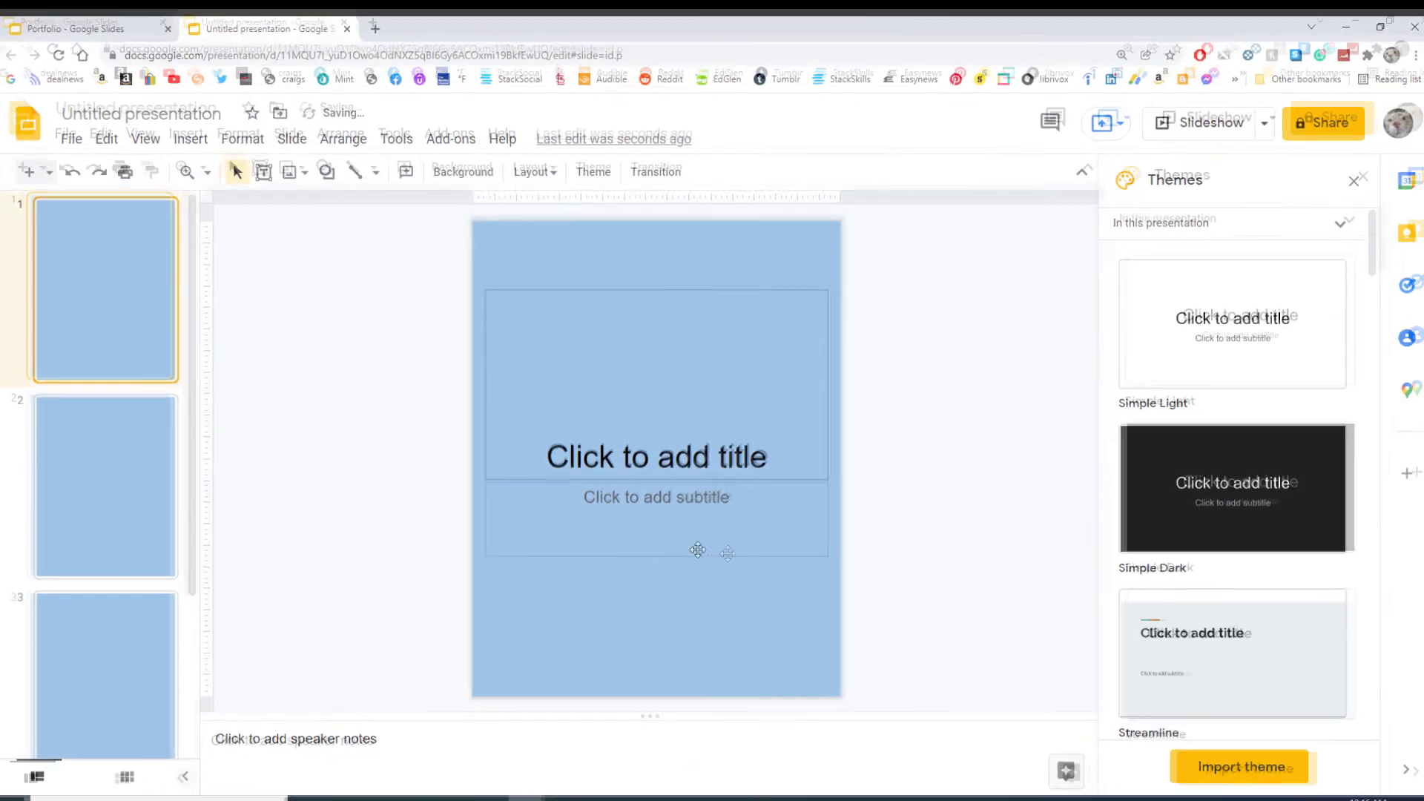